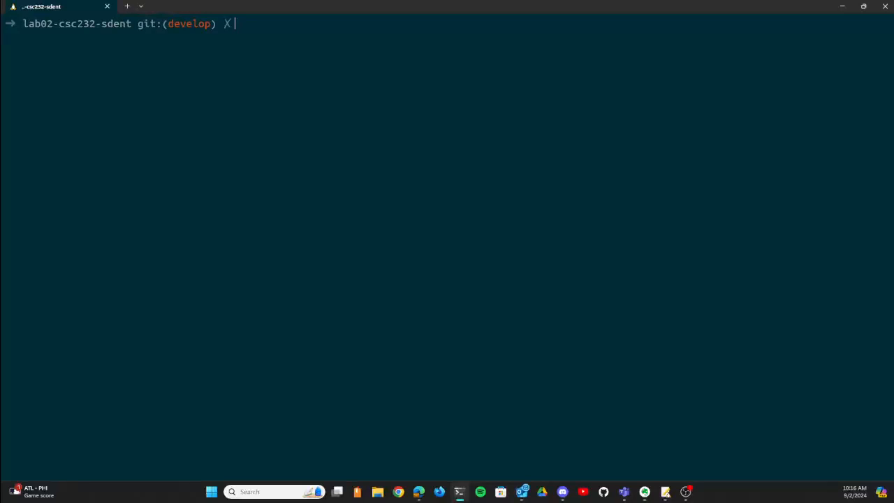
# Enter cat .github/workflows/cmake.yml at the prompt, correcting a mistyped cd to cat
pyautogui.write('cd')
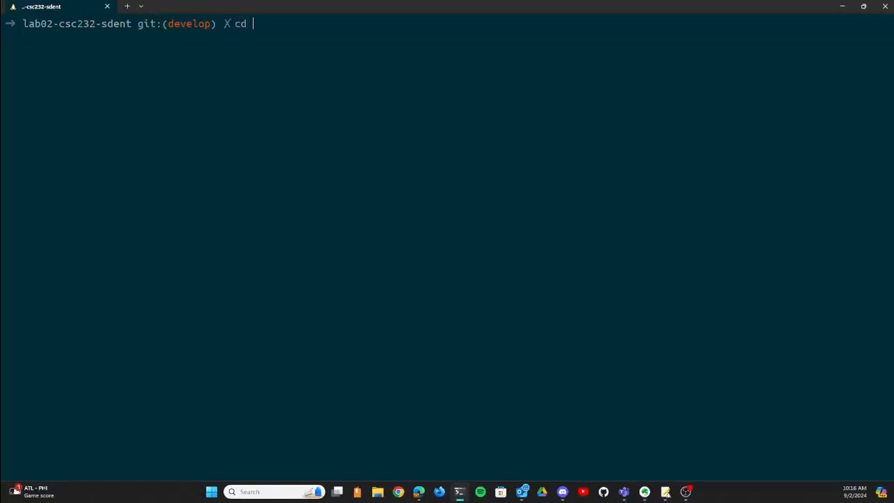
pyautogui.press('BackSpace')
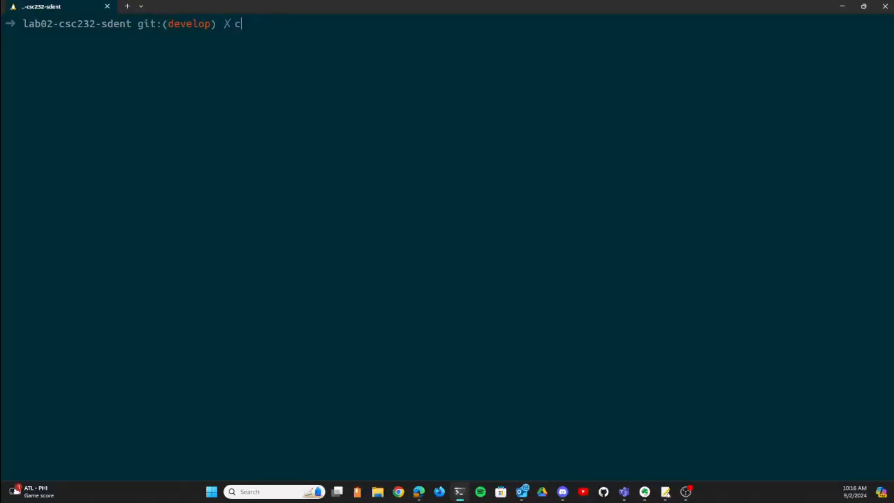
pyautogui.write('at')
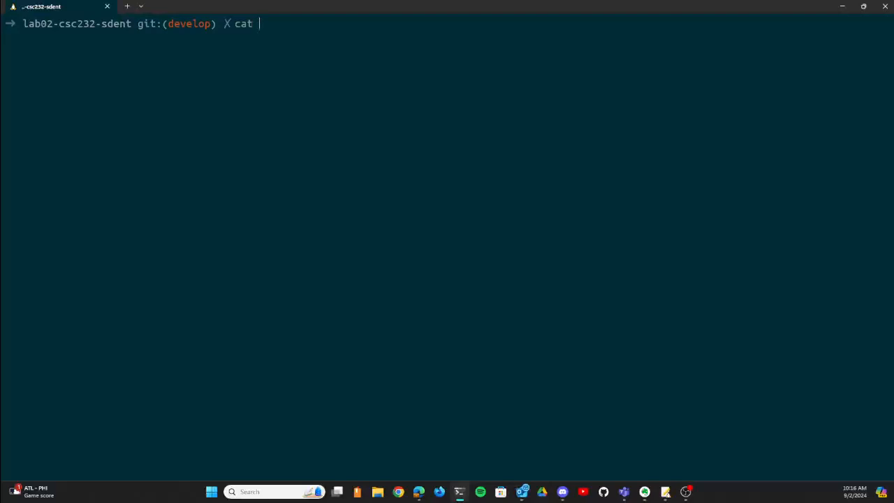
pyautogui.write('.githu')
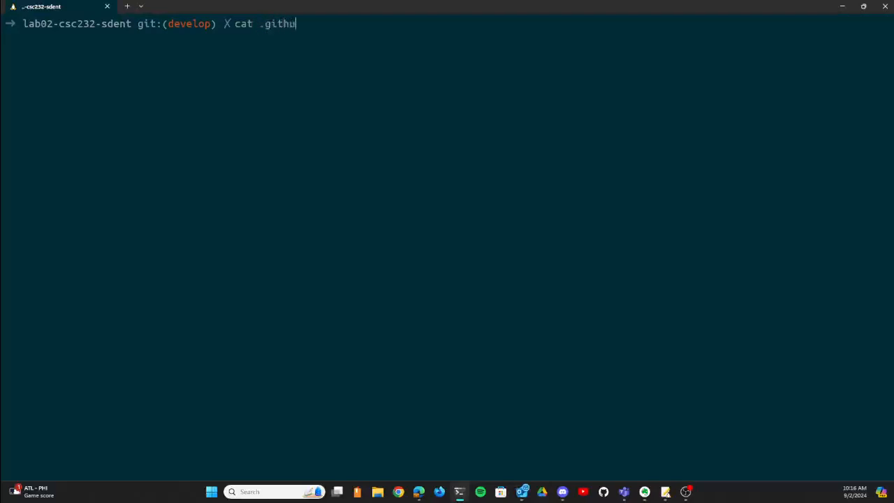
pyautogui.write('b/workflows/')
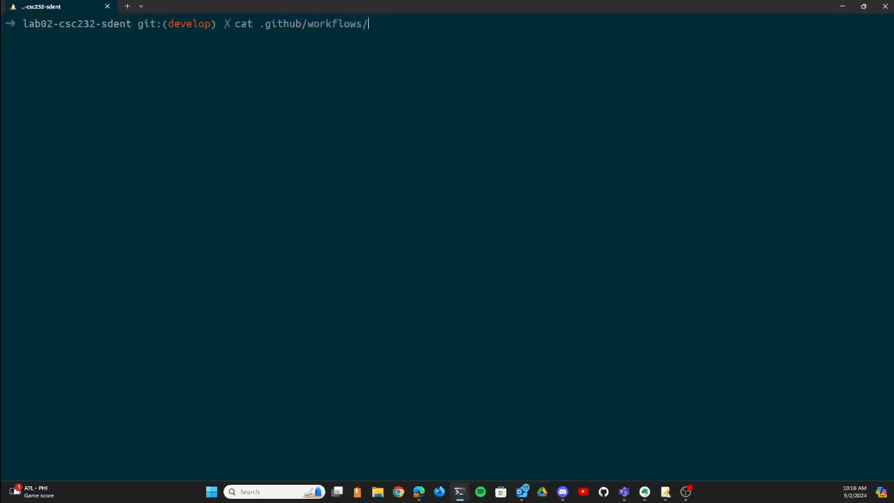
pyautogui.write('cmake.yml')
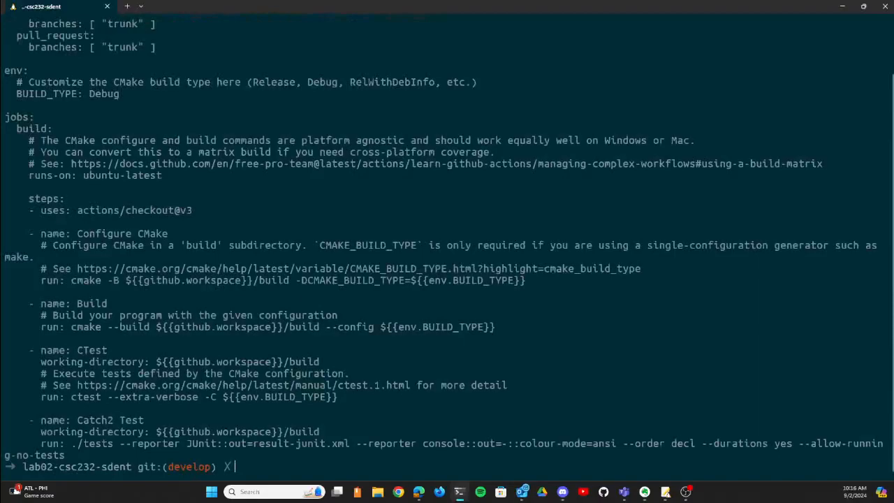
pyautogui.moveTo(420, 215)
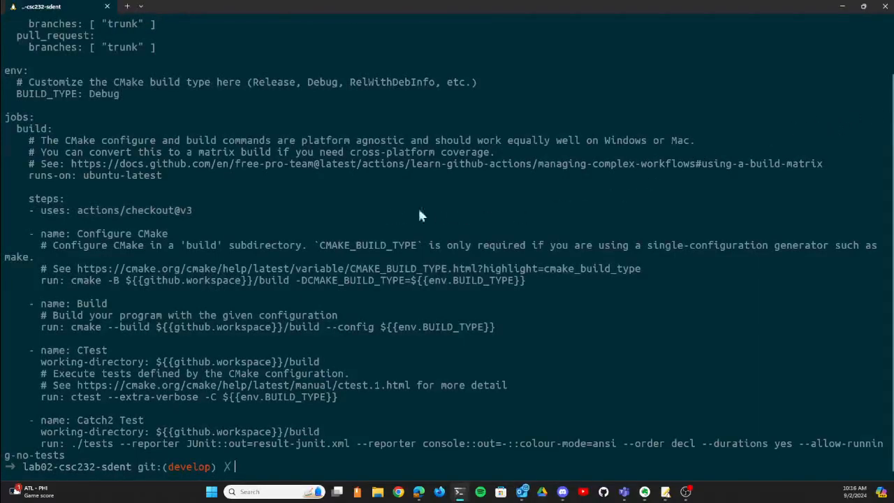
pyautogui.moveTo(119, 305)
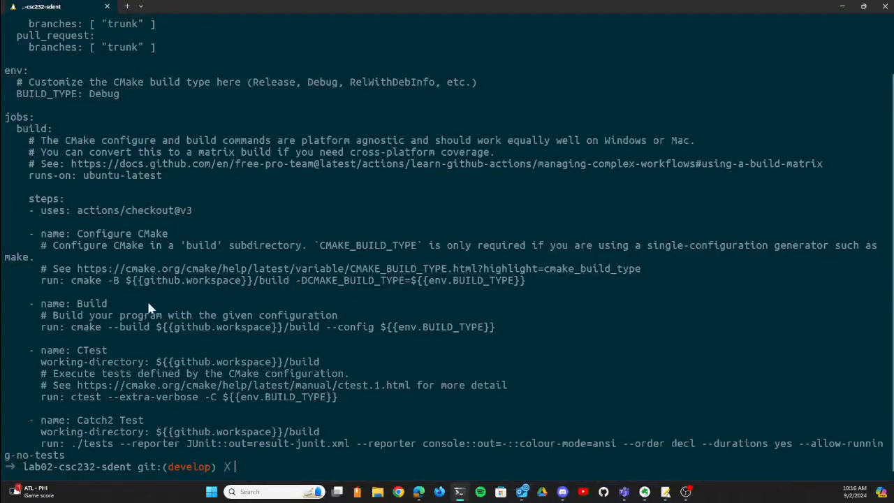
pyautogui.moveTo(89, 339)
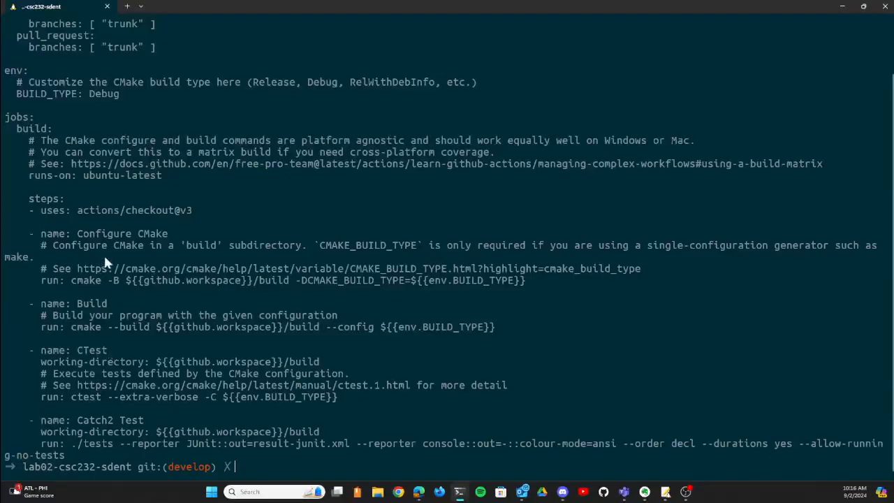
pyautogui.moveTo(235, 289)
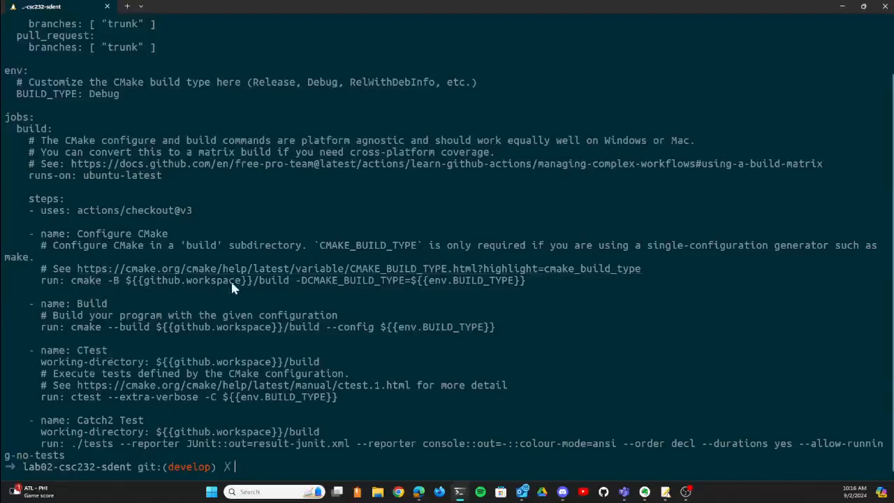
pyautogui.moveTo(109, 336)
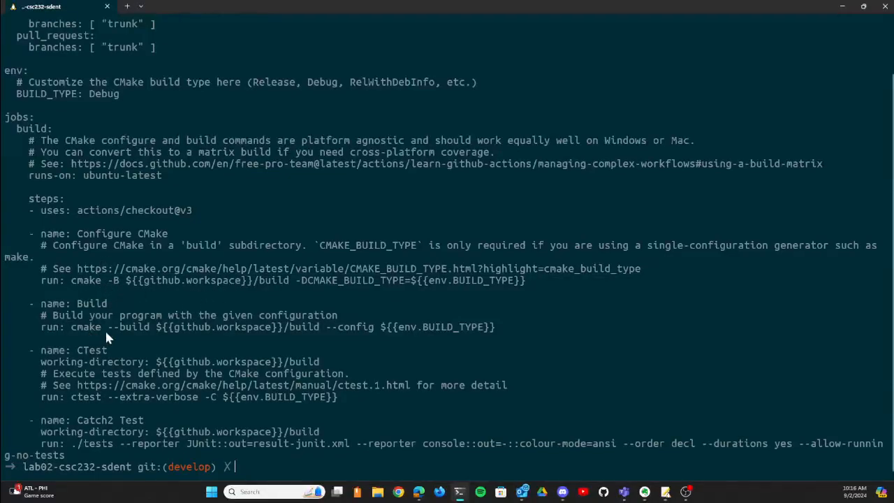
pyautogui.moveTo(95, 410)
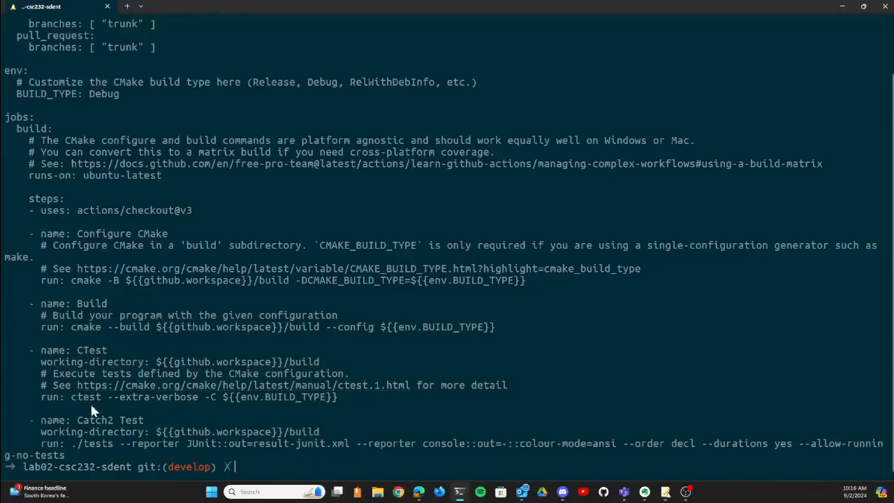
pyautogui.moveTo(399, 341)
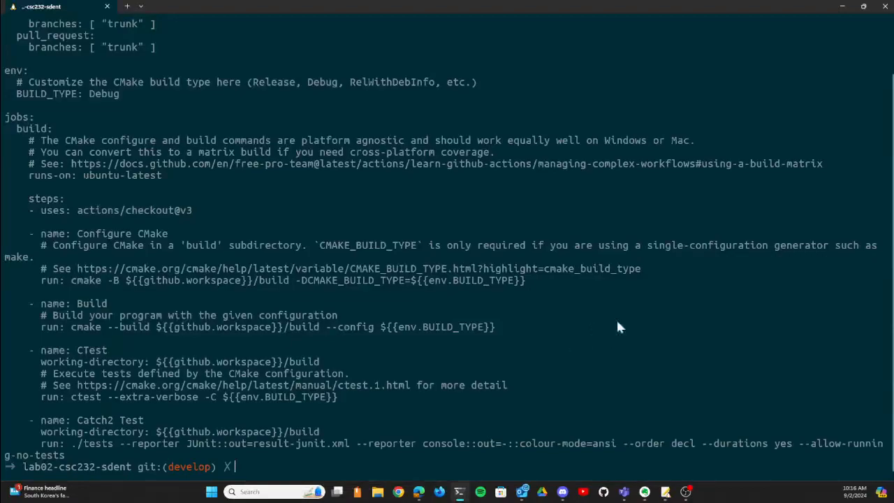
pyautogui.moveTo(388, 316)
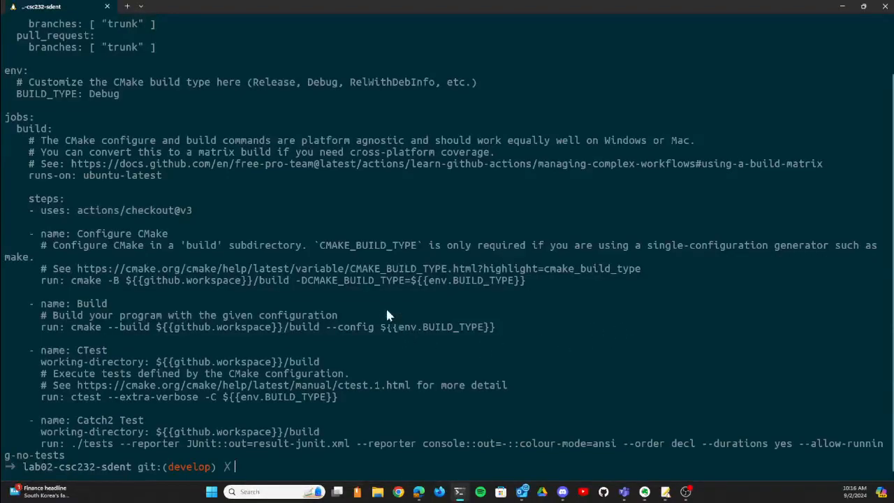
pyautogui.moveTo(298, 286)
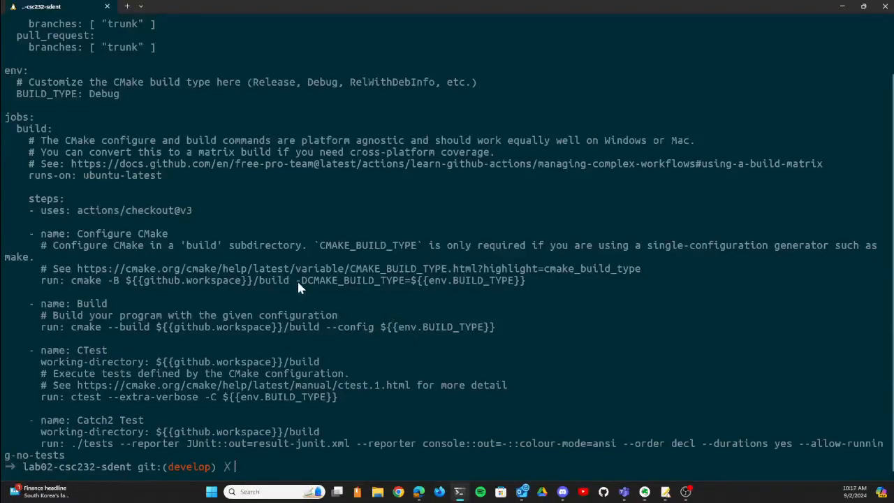
pyautogui.moveTo(326, 308)
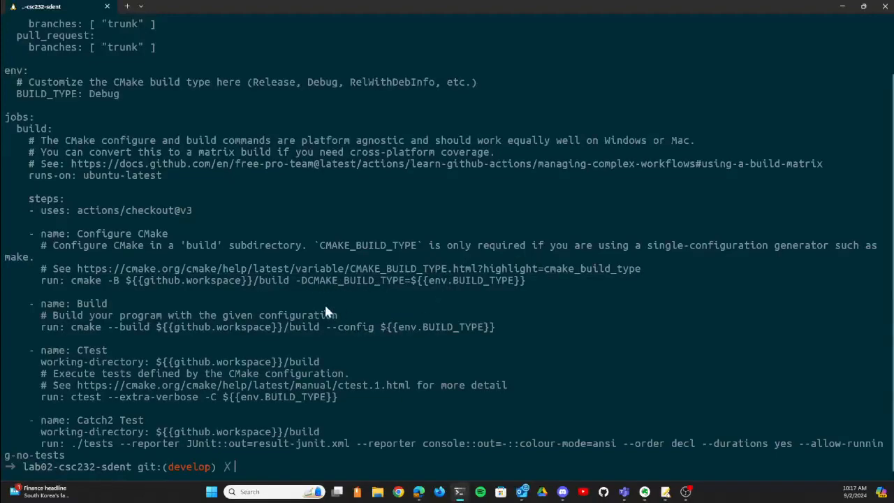
pyautogui.moveTo(426, 370)
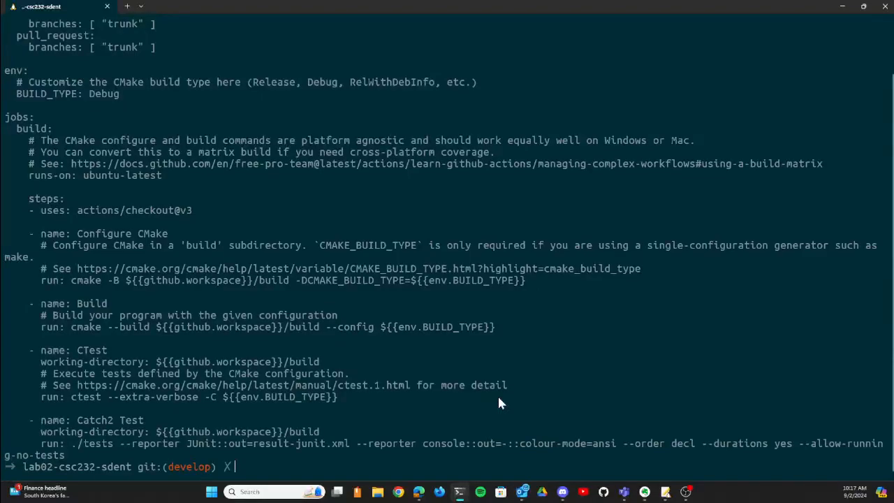
# Run pwd to print the repository's working directory path
pyautogui.write('pwd')
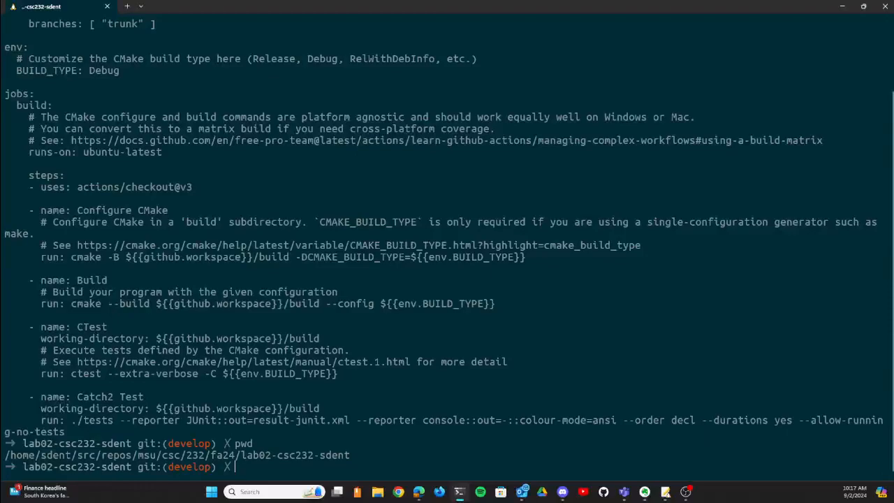
# Enter cmake -B ./build to configure the project into the build folder
pyautogui.write('cmake')
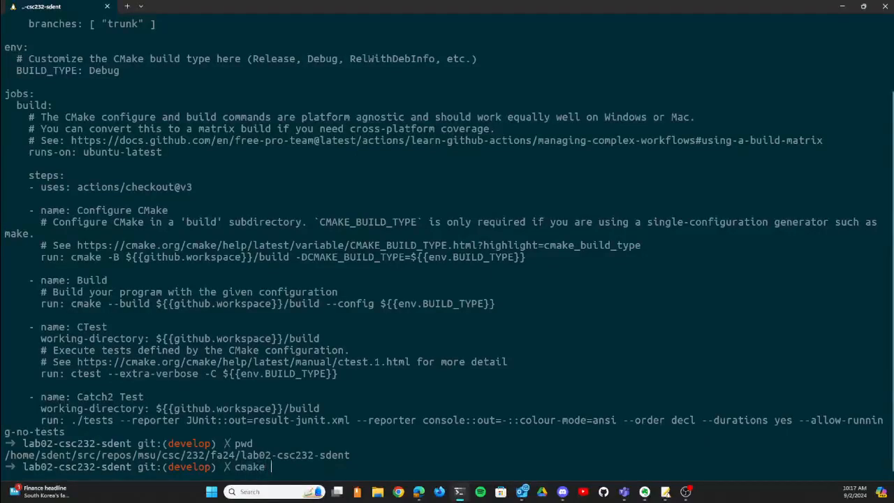
pyautogui.moveTo(115, 282)
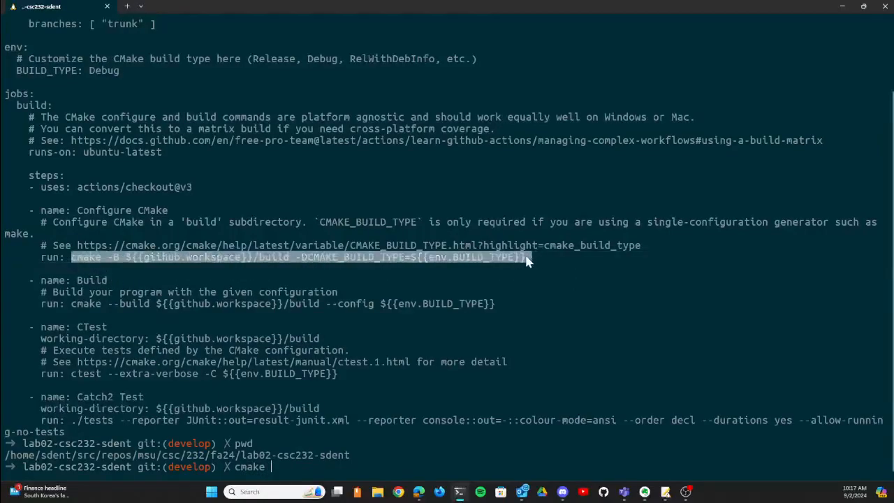
pyautogui.click(405, 466)
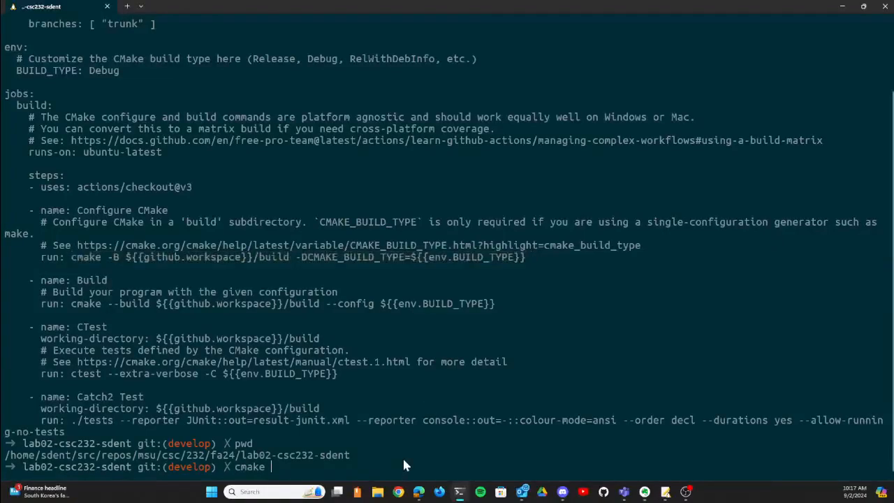
pyautogui.write('-')
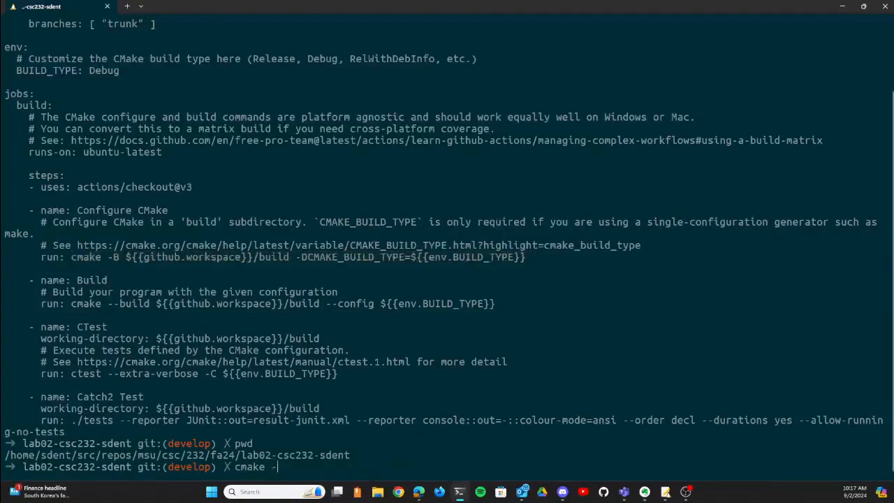
pyautogui.write('B')
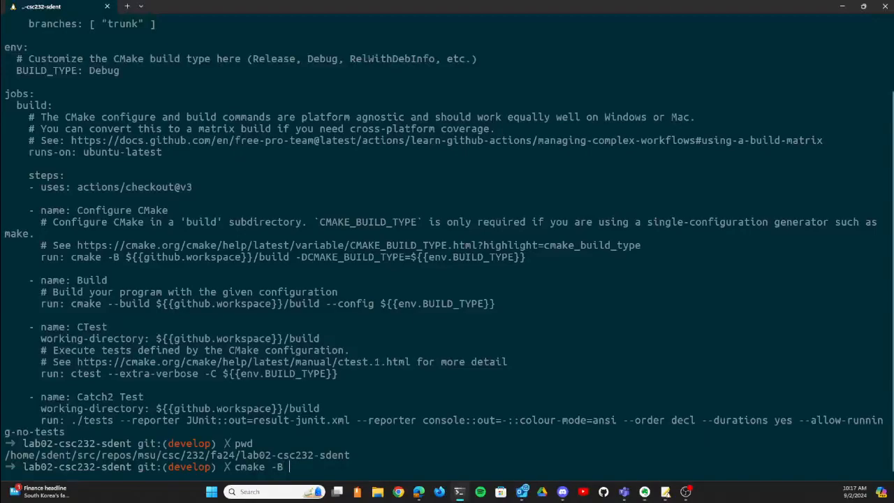
pyautogui.write('.')
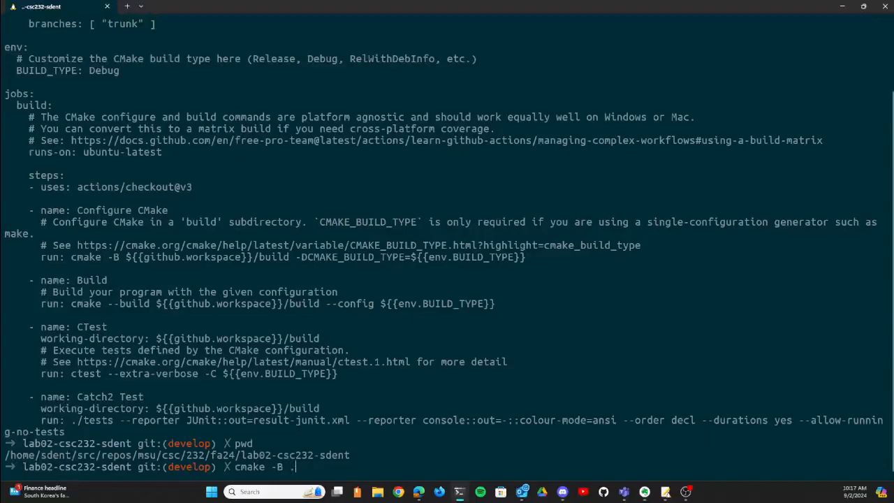
pyautogui.write('/build')
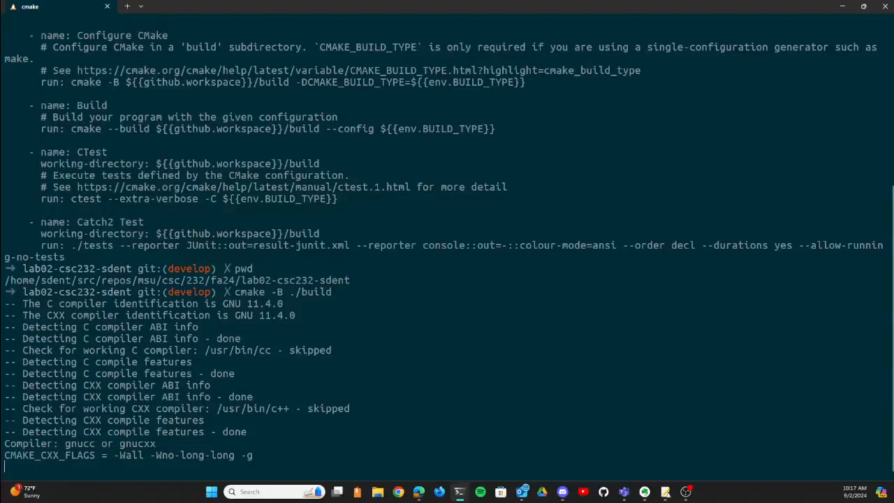
# Scroll to the finished configure output and highlight the workflow's cmake --build line
pyautogui.scroll(-3)
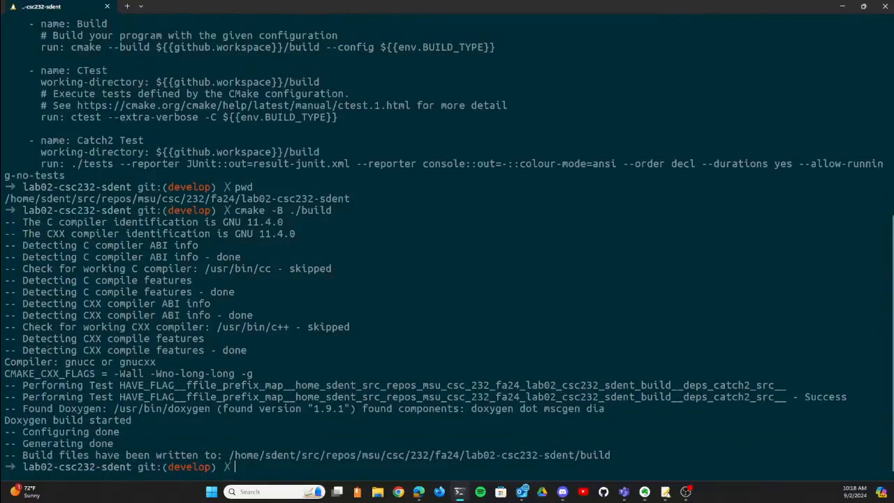
pyautogui.moveTo(120, 58)
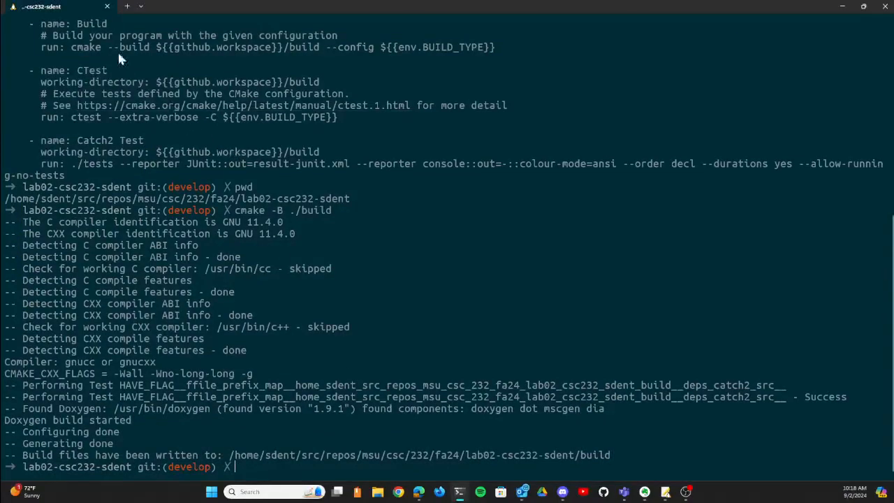
pyautogui.moveTo(75, 56)
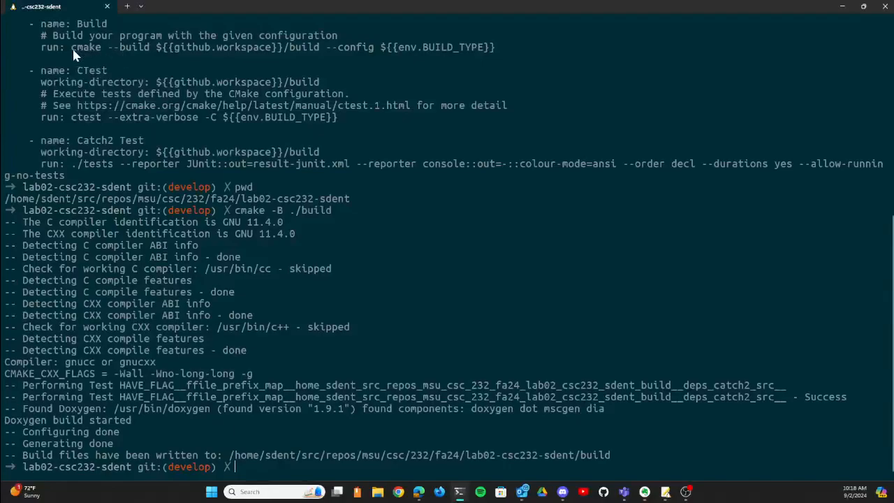
pyautogui.moveTo(71, 47); pyautogui.dragTo(319, 48)
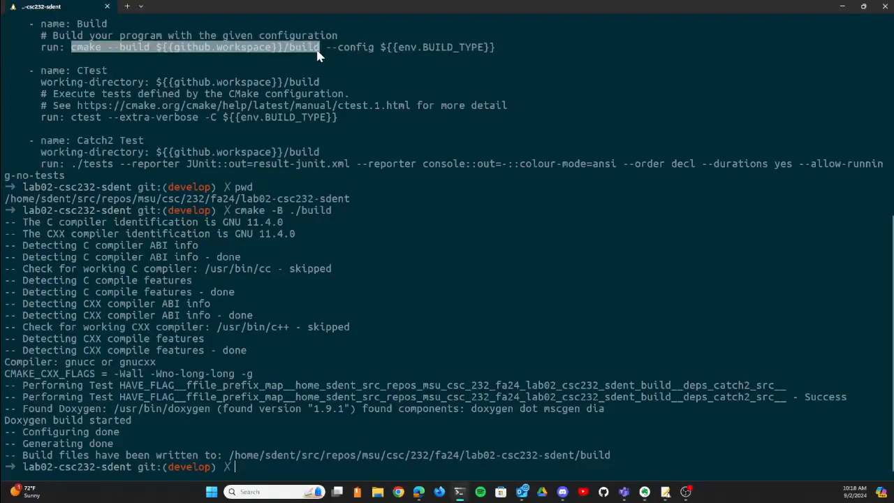
pyautogui.moveTo(351, 58)
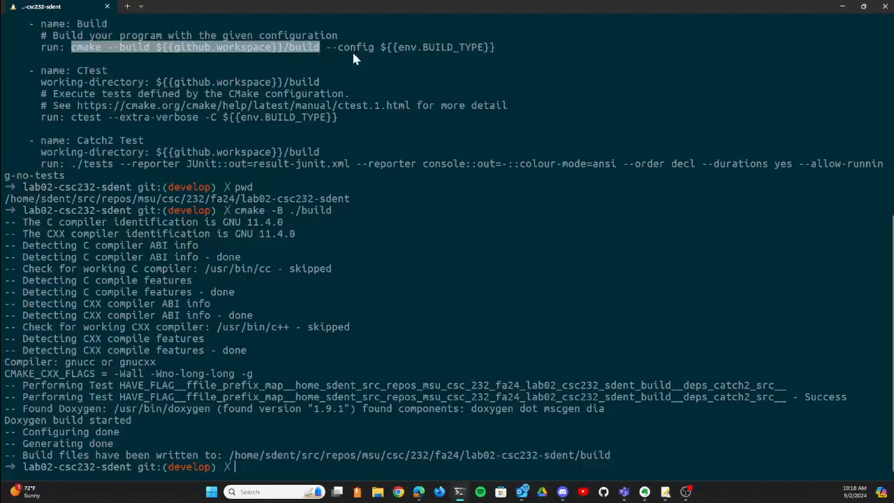
pyautogui.moveTo(422, 63)
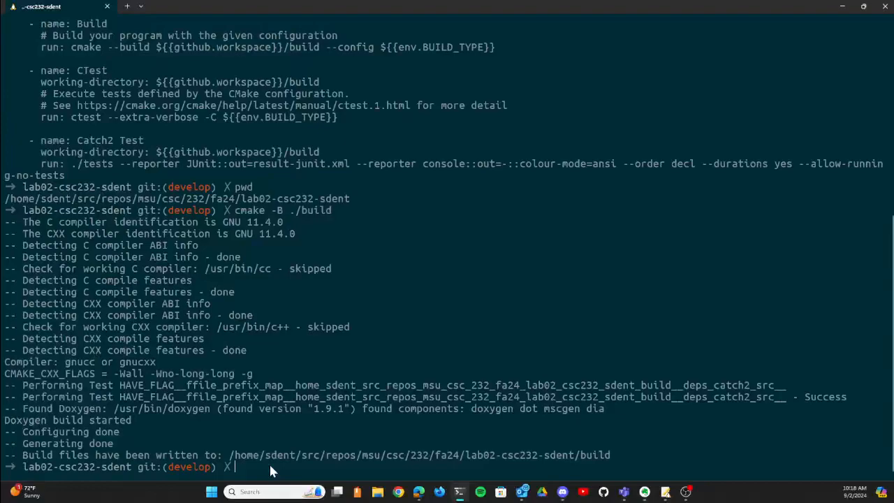
# Run cmake --build ./build --target tests and follow the build log to 100%
pyautogui.write('cmake')
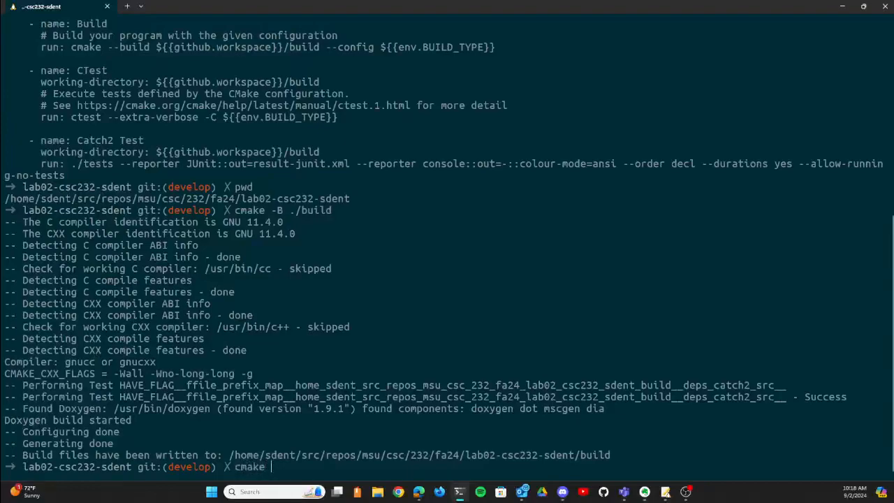
pyautogui.write('--build')
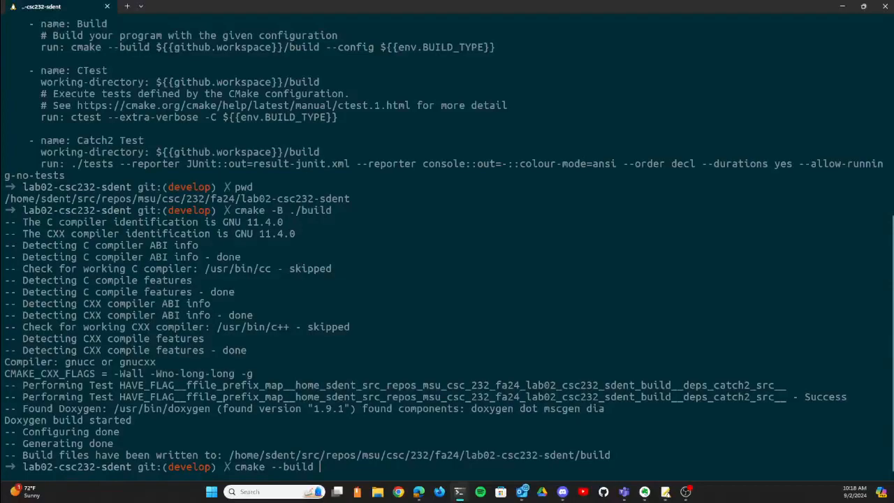
pyautogui.write('./b')
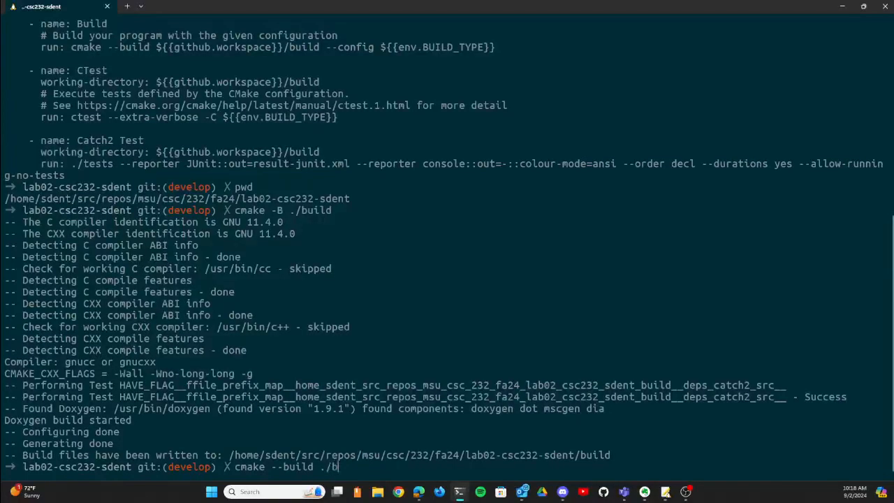
pyautogui.write('uild')
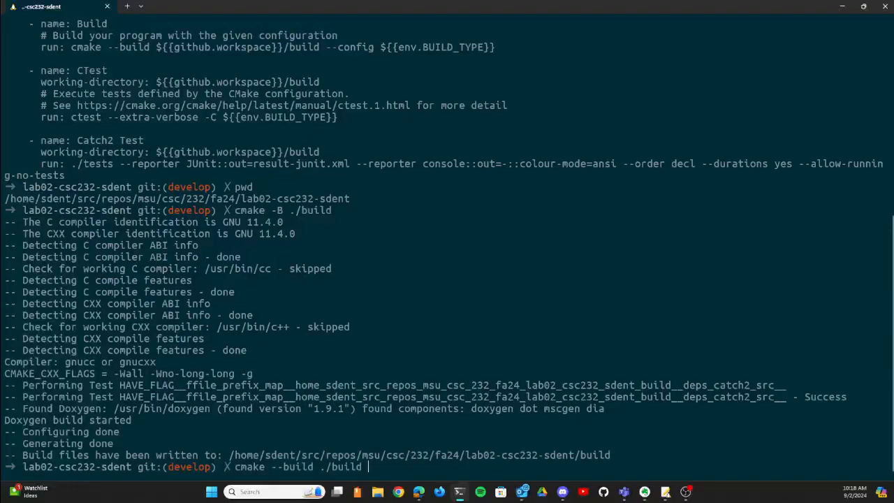
pyautogui.write('--target')
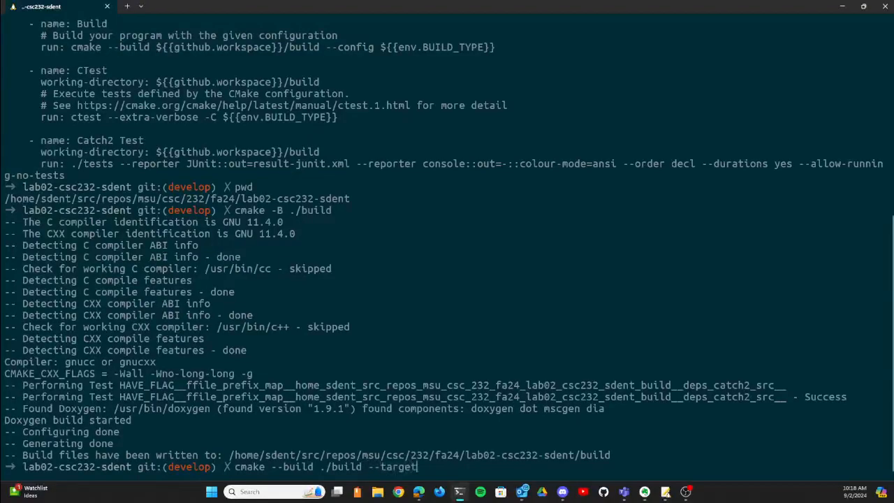
pyautogui.write('tests')
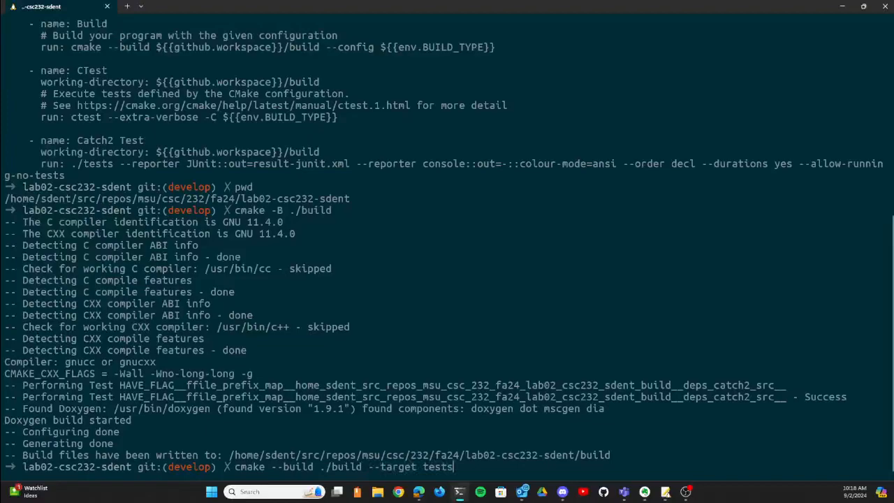
pyautogui.press('Return')
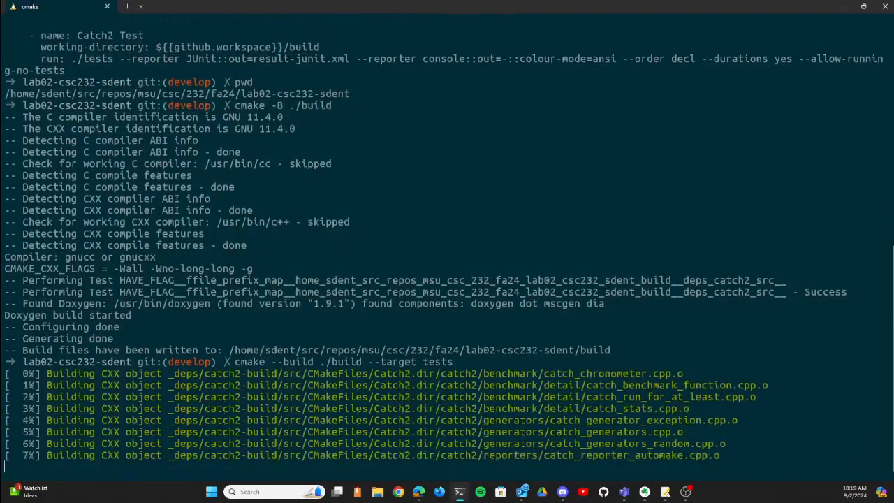
pyautogui.scroll(-3)
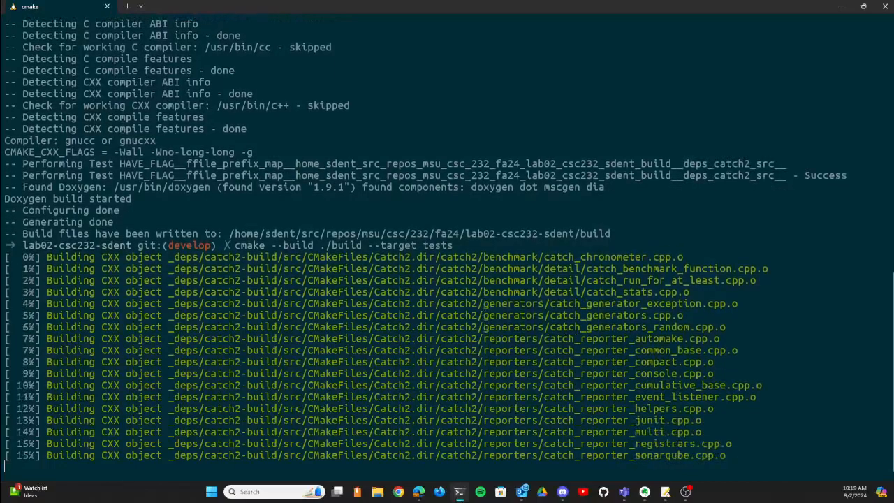
pyautogui.scroll(-3)
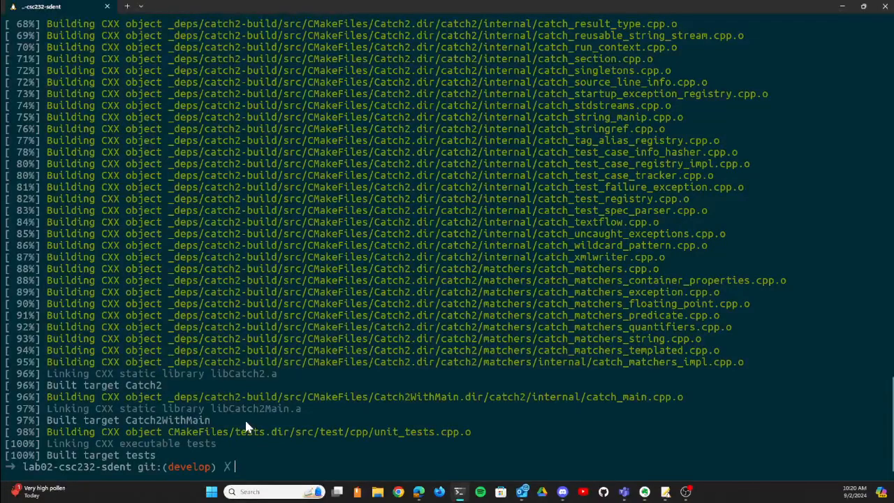
# Recall the configure command, then print .github/workflows/cmake.yml again and clear the line emphasis
pyautogui.write('cmake -B ./build')
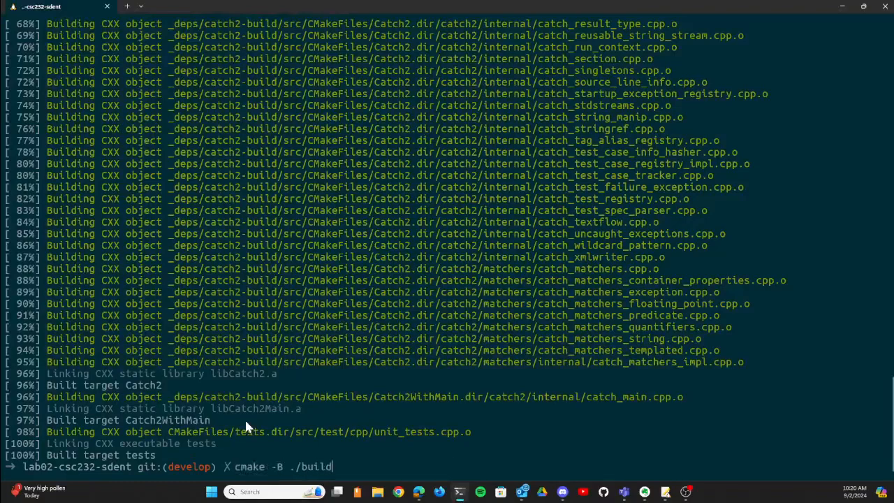
pyautogui.write('cat .github/workflows/cmake.yml')
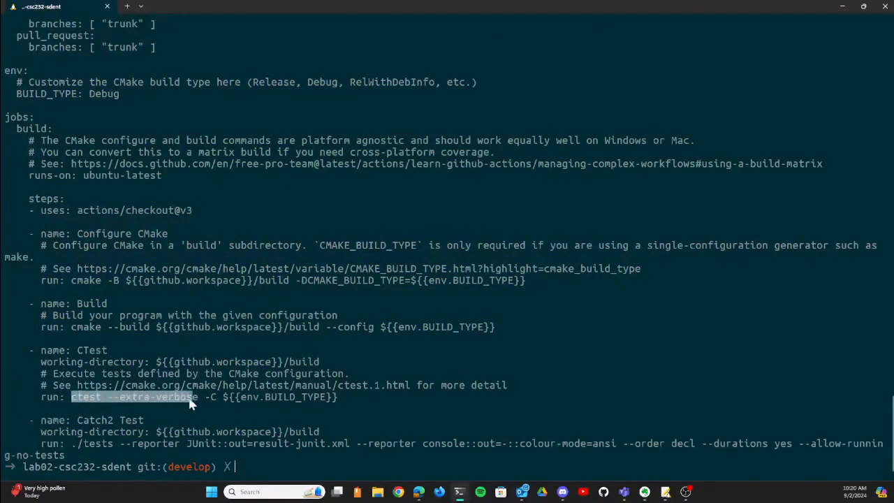
pyautogui.moveTo(109, 458)
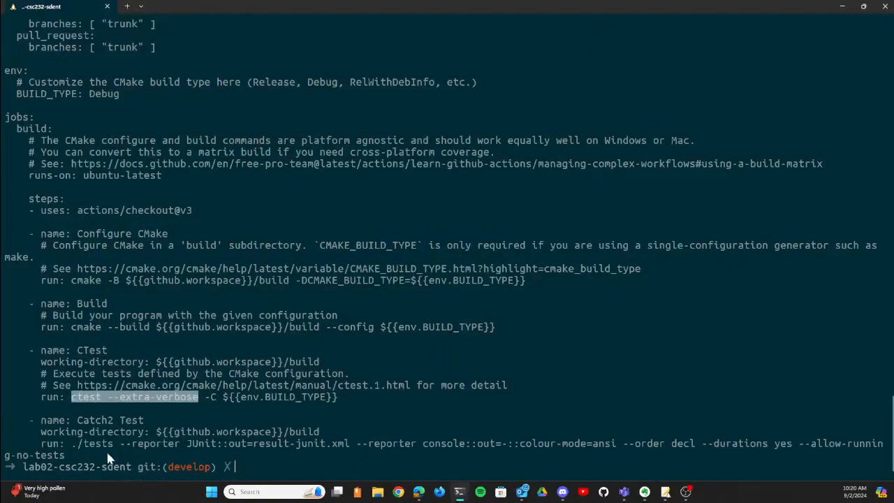
pyautogui.moveTo(337, 422)
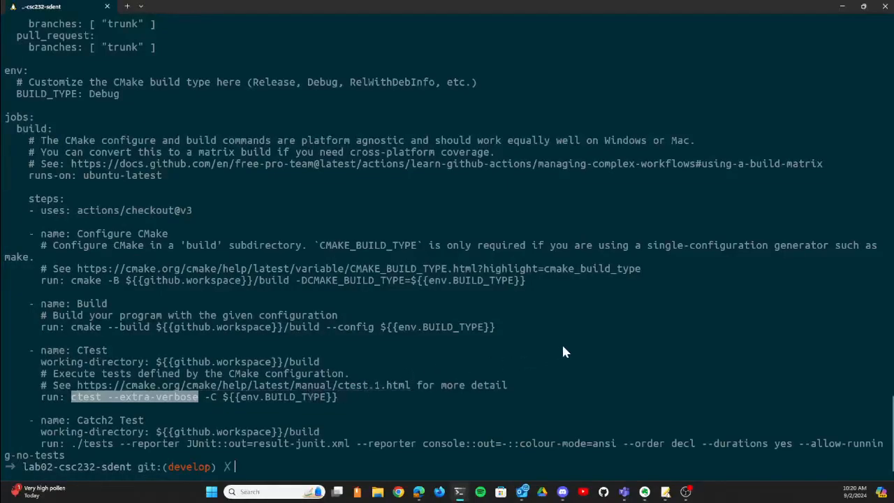
pyautogui.moveTo(390, 363)
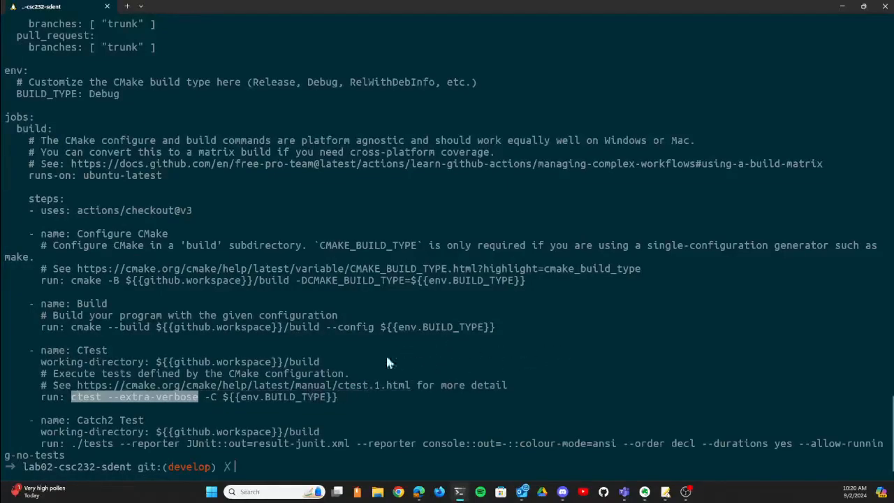
pyautogui.moveTo(39, 372)
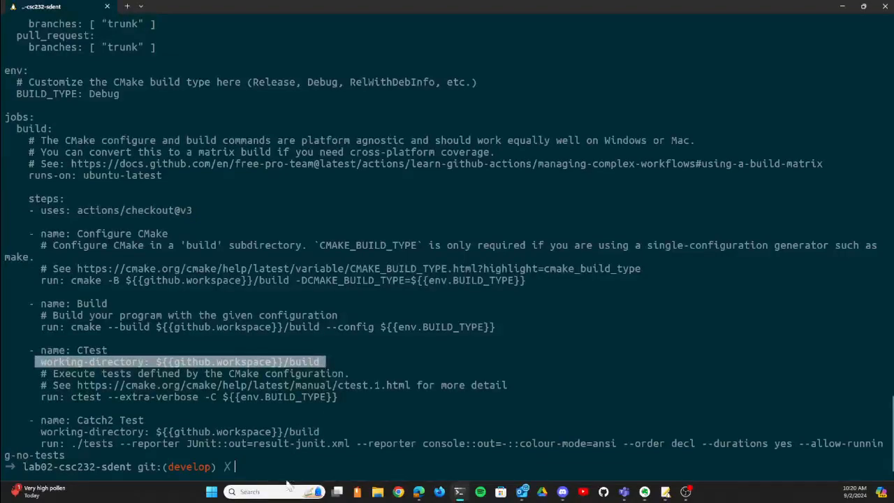
pyautogui.click(295, 460)
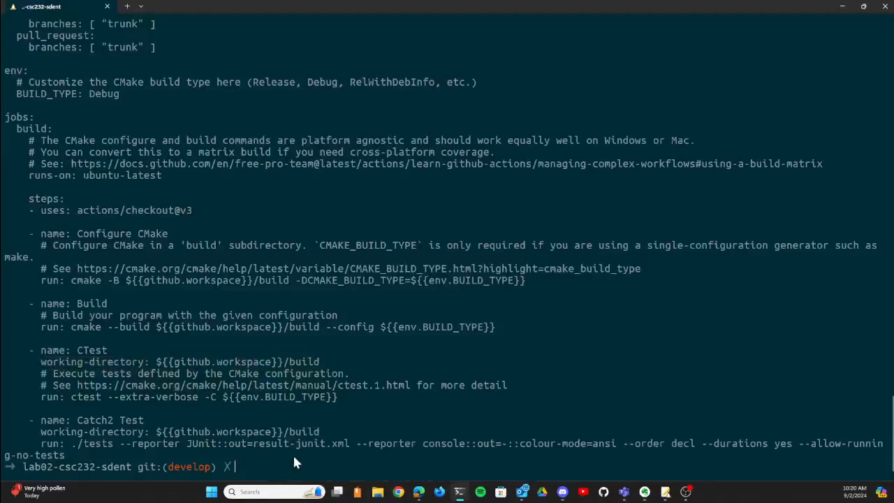
# Change into build, list its contents, and run the ./tests Catch2 executable
pyautogui.write('cd build')
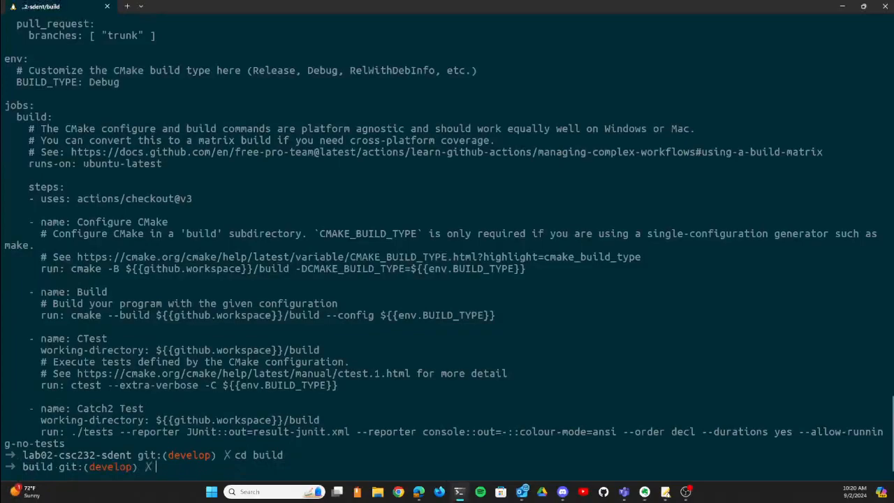
pyautogui.write('ls -l')
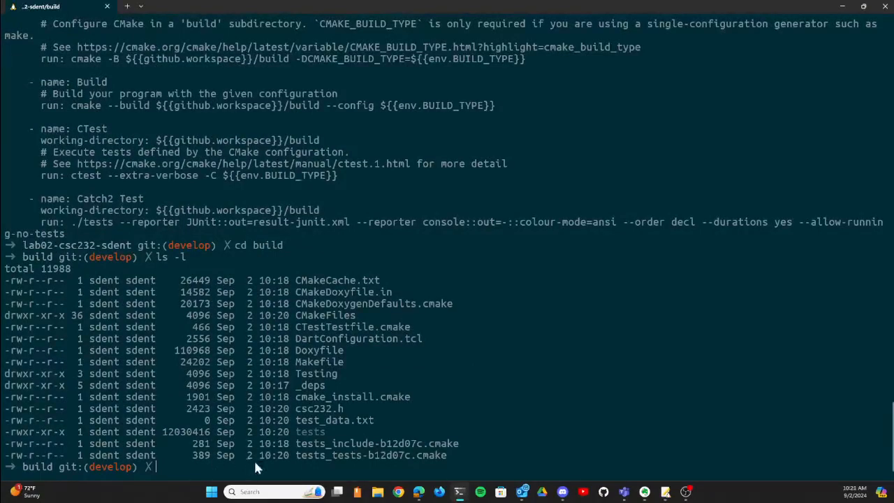
pyautogui.doubleClick(310, 432)
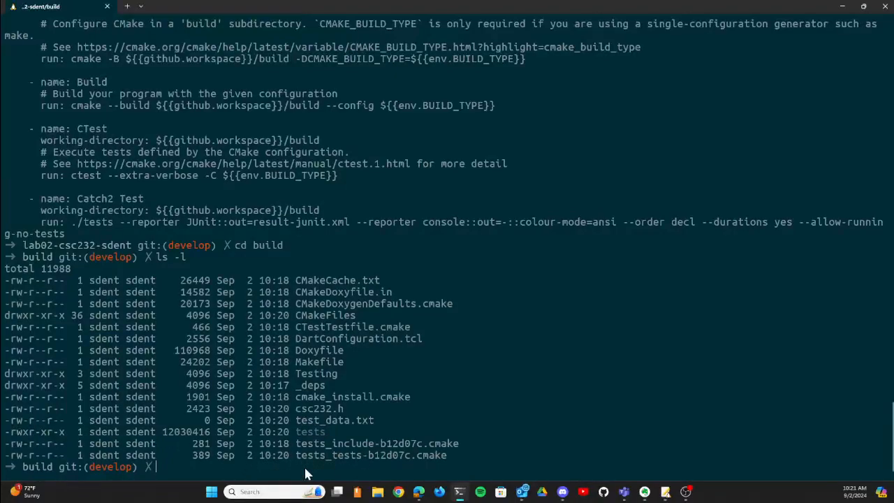
pyautogui.write('./tests')
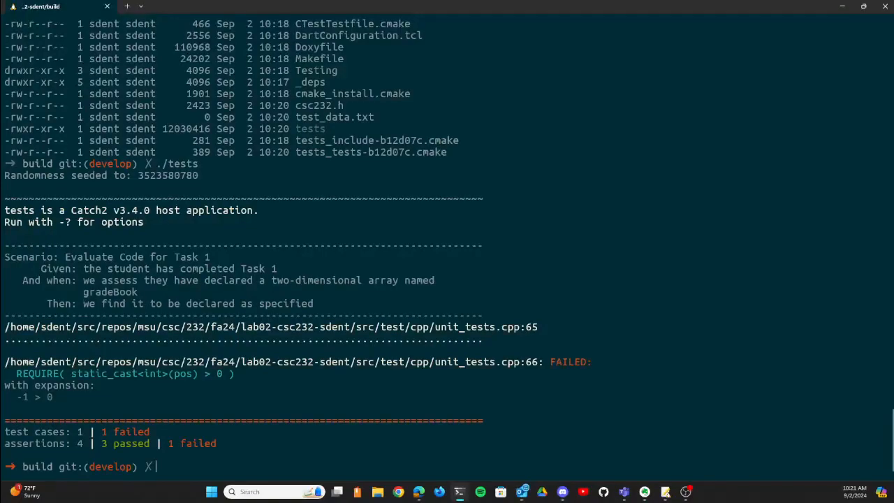
# Begin entering ctest --extra at the build-directory prompt
pyautogui.write('c')
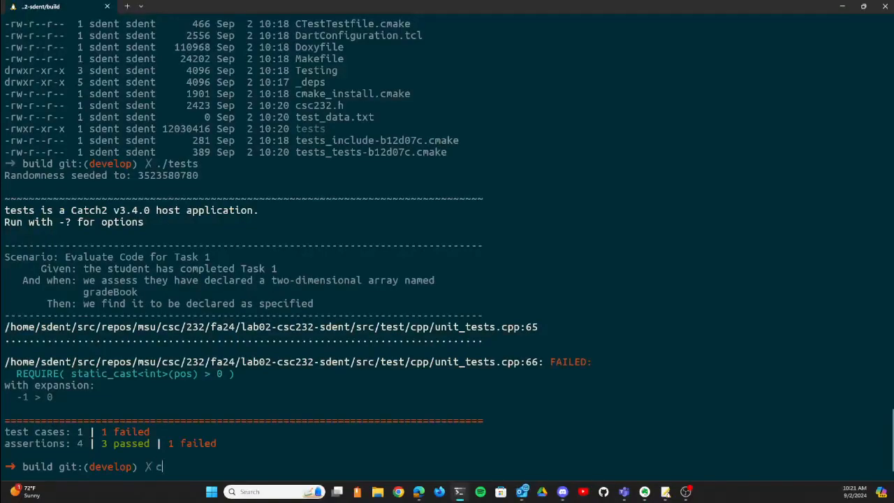
pyautogui.write('test')
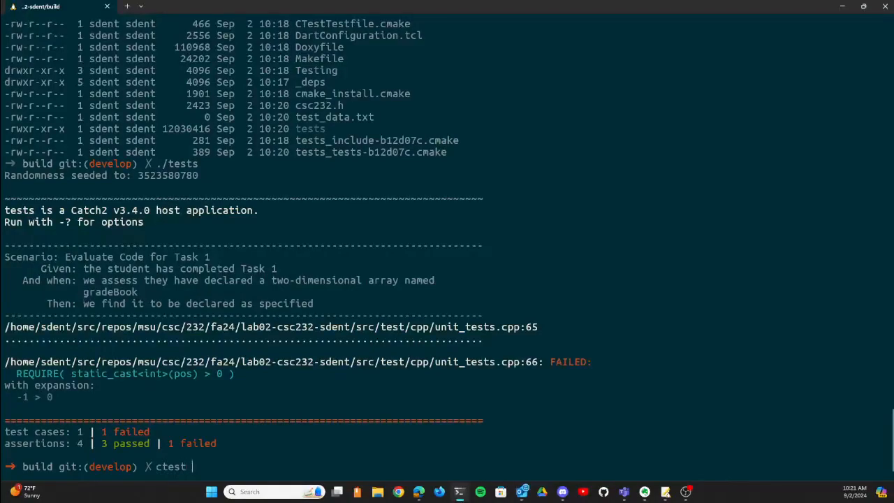
pyautogui.write('--extra')
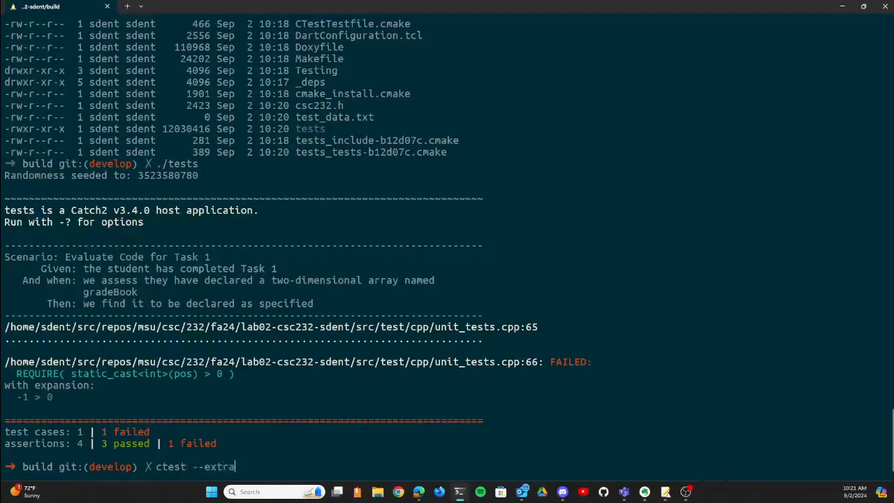
# Complete and run ctest --extra-verbose, which reports 0% tests passed
pyautogui.write('-verbose')
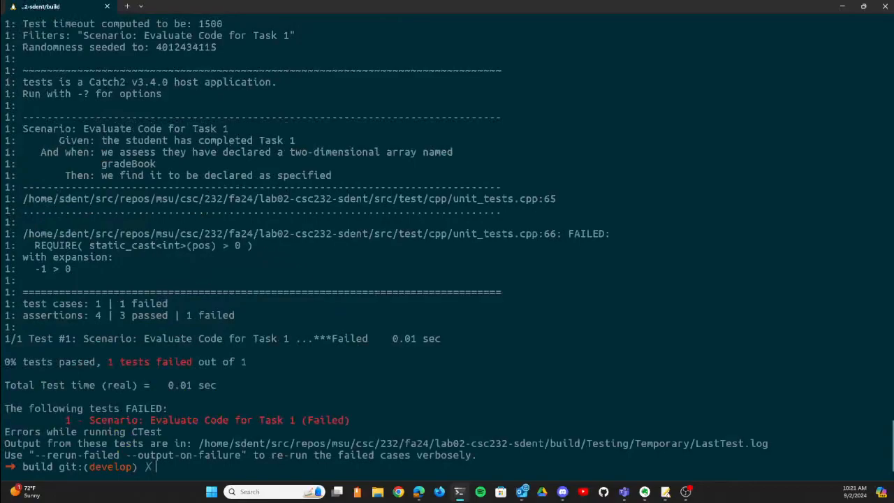
pyautogui.moveTo(224, 441)
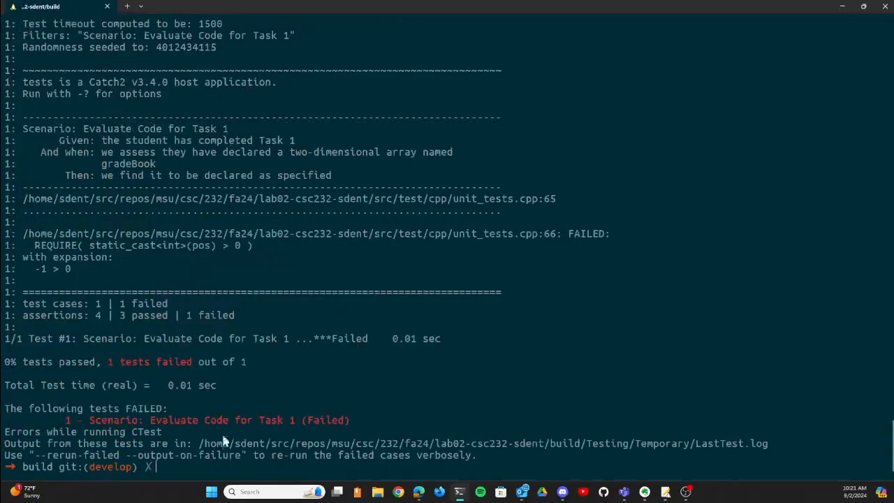
pyautogui.moveTo(220, 245)
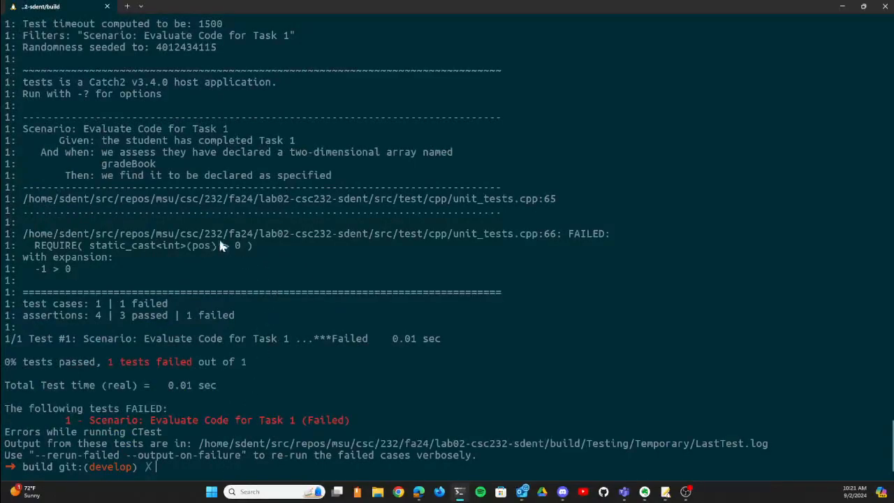
pyautogui.moveTo(160, 151)
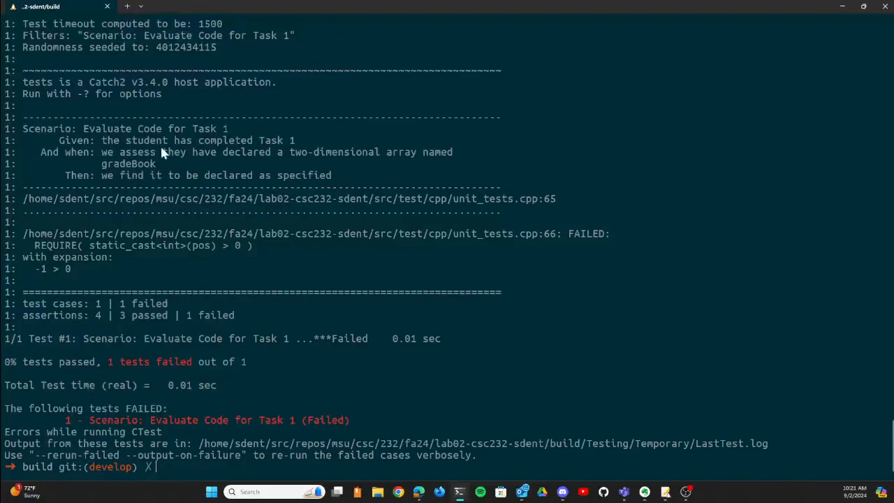
pyautogui.moveTo(155, 147)
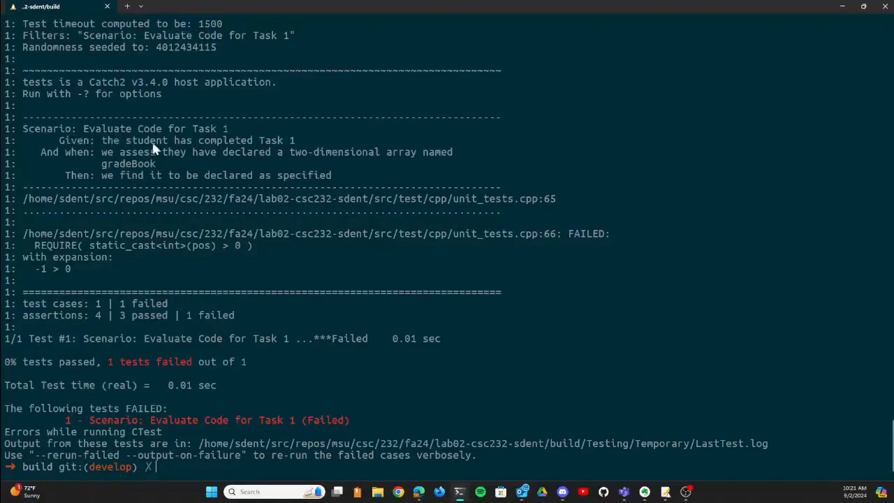
pyautogui.moveTo(194, 173)
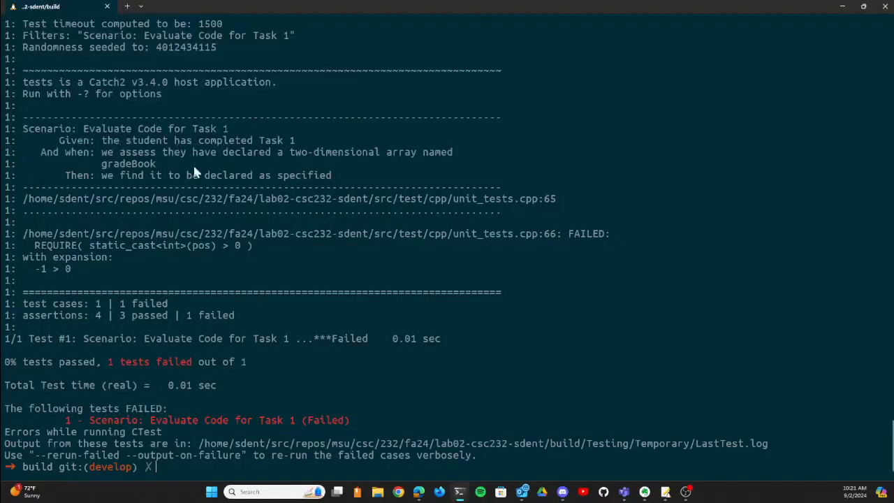
pyautogui.moveTo(201, 166)
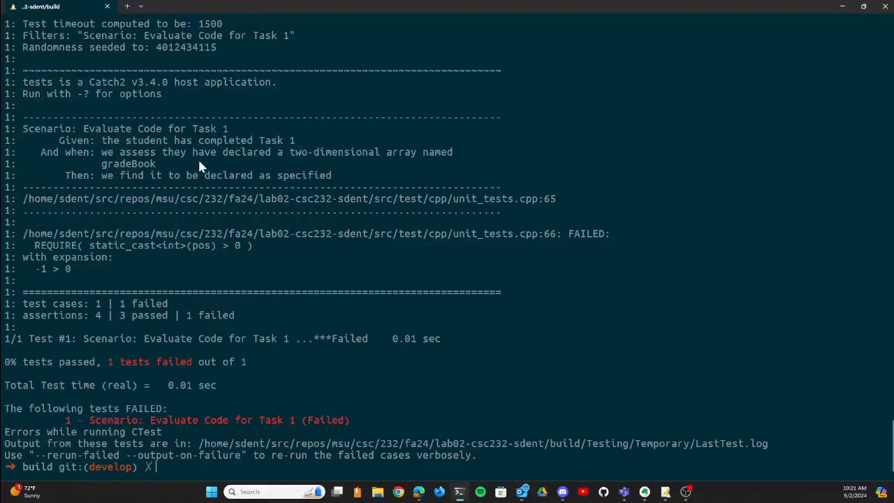
pyautogui.moveTo(167, 164)
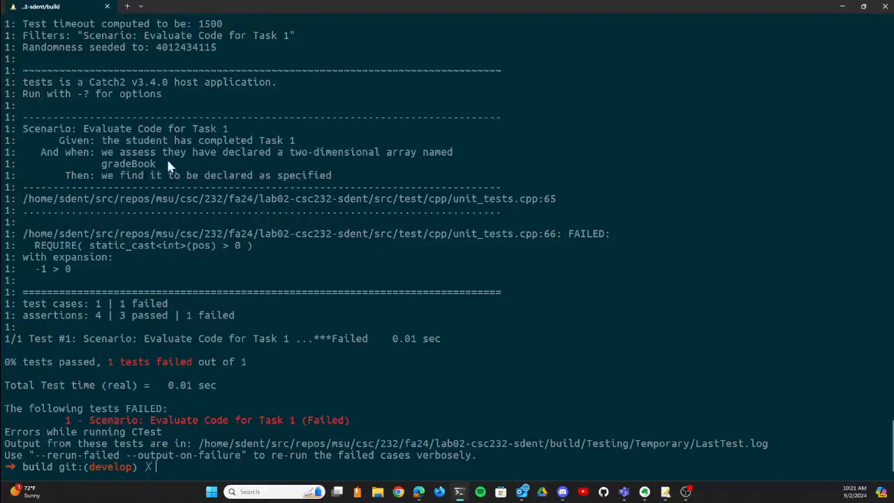
pyautogui.moveTo(351, 173)
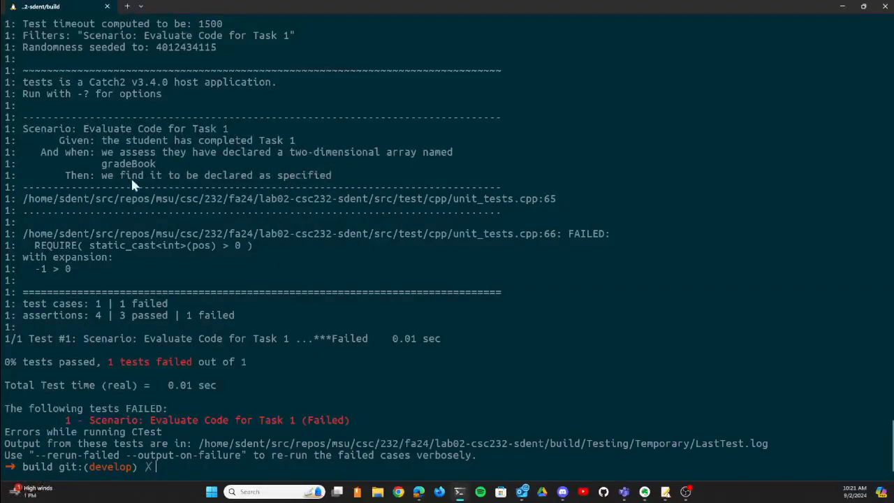
pyautogui.moveTo(198, 194)
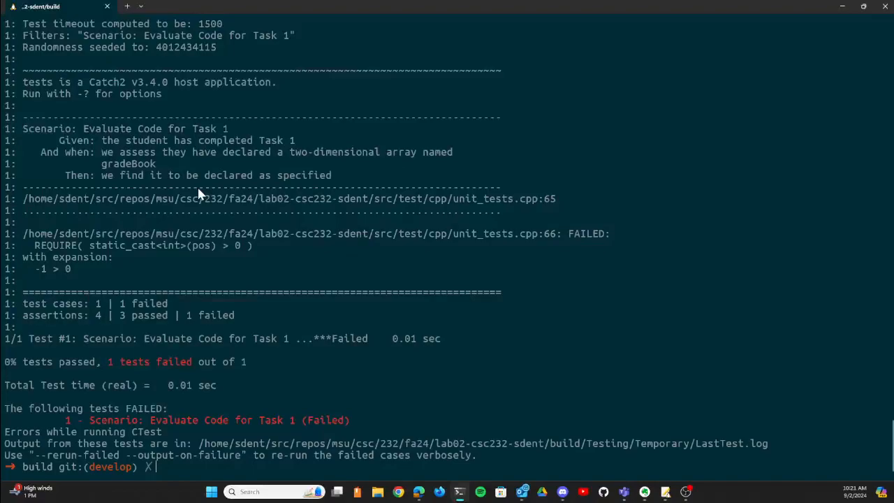
pyautogui.moveTo(525, 204)
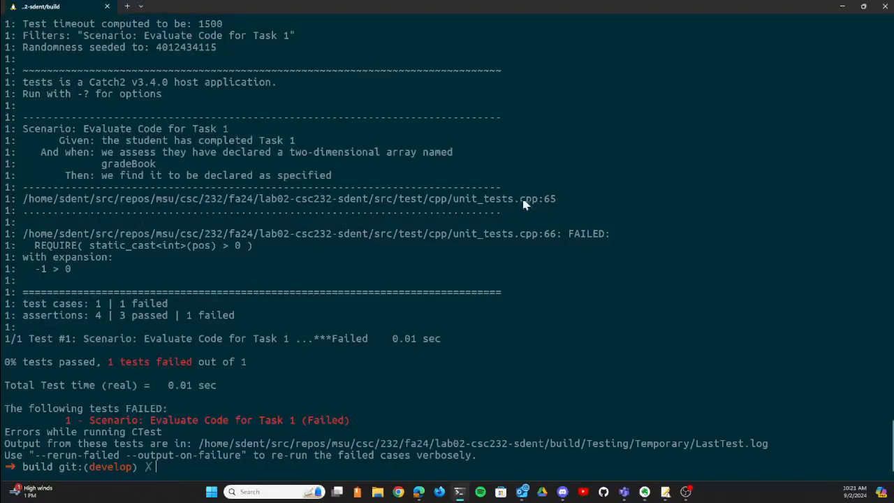
pyautogui.moveTo(384, 246)
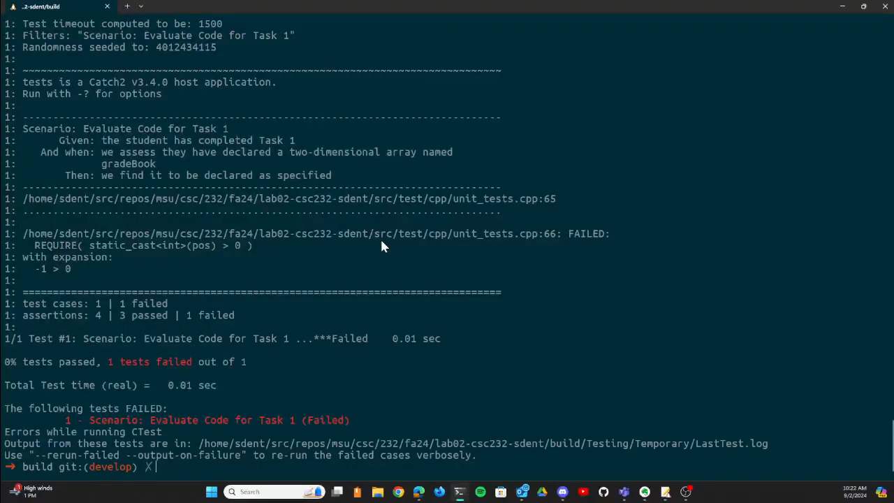
pyautogui.moveTo(139, 176)
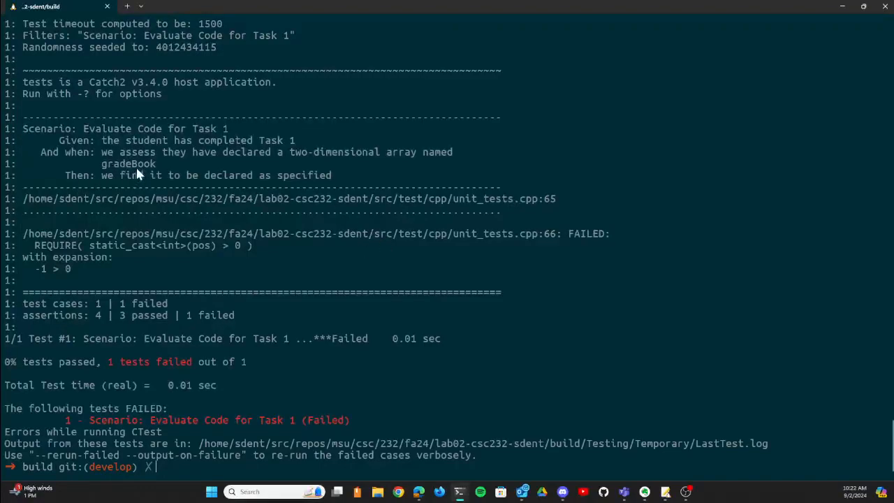
pyautogui.moveTo(458, 204)
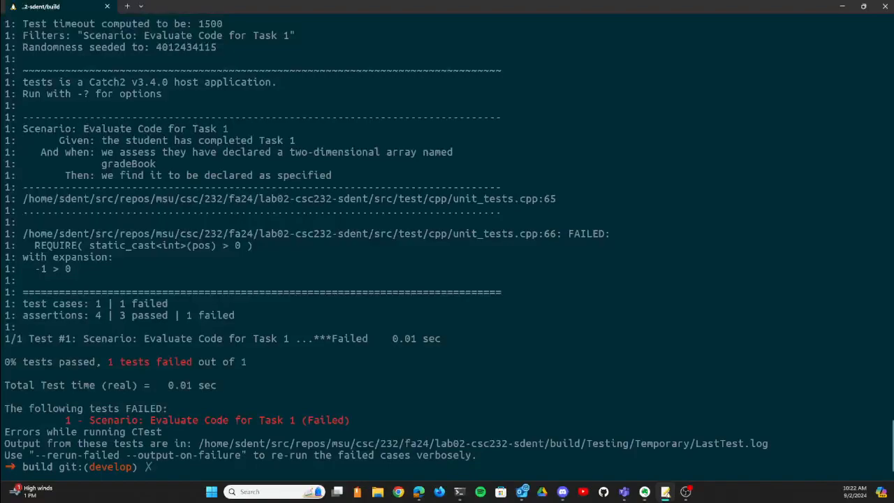
pyautogui.moveTo(628, 162)
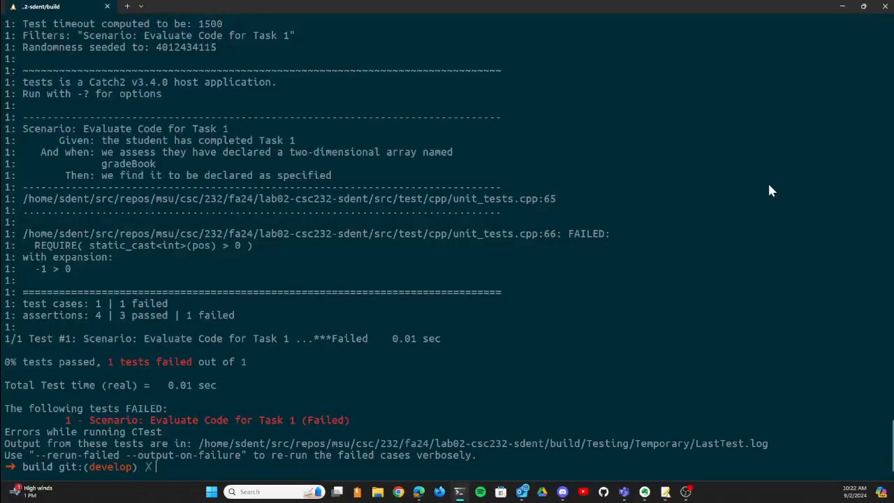
# Rebuild the tests target from the build folder and rerun ctest --extra-verbose to get 100% passed
pyautogui.write('cd build')
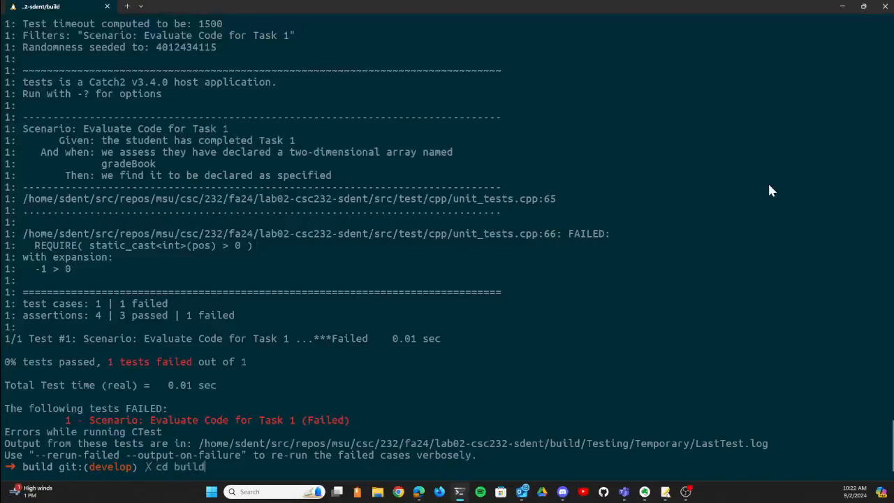
pyautogui.write('cmake --build ./build --target tests')
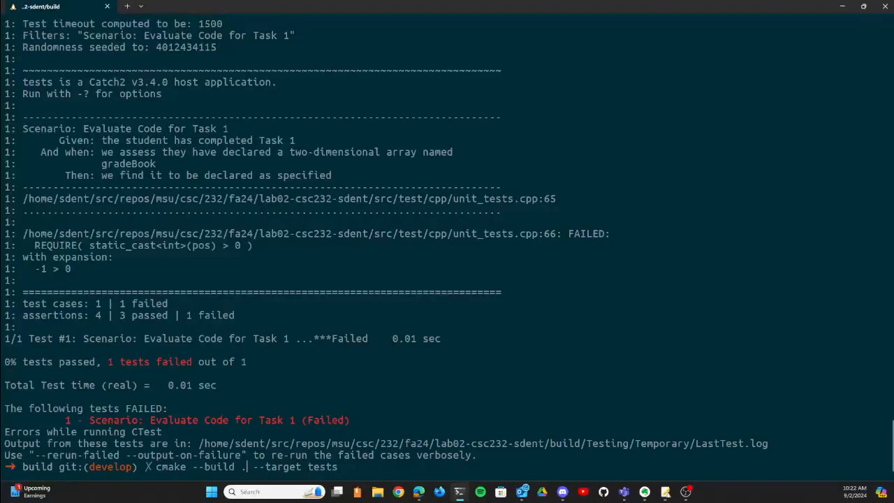
pyautogui.press('Return')
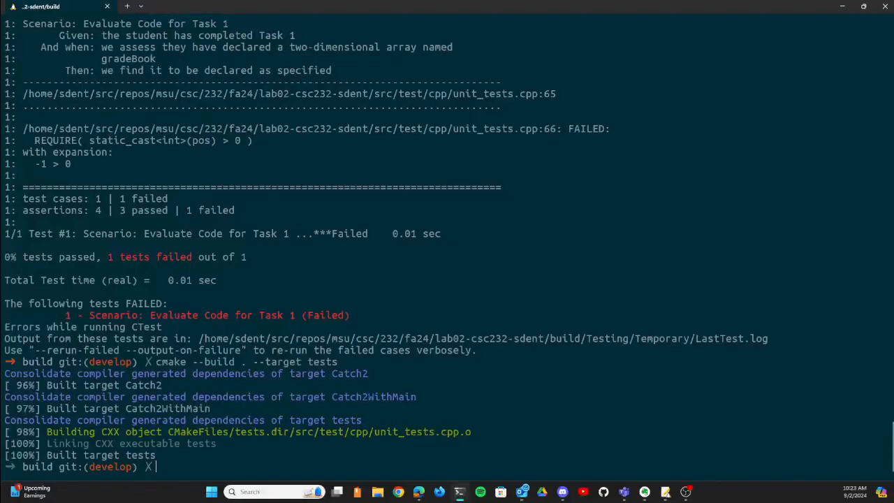
pyautogui.write('ctest --extra-verbose')
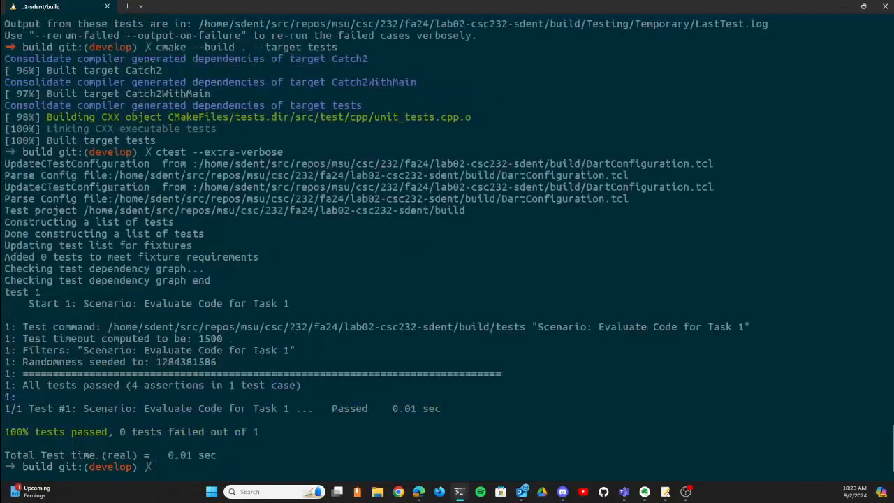